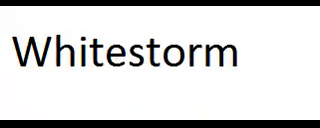
type("Lionheart")
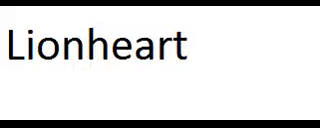
type("Badgerpaw")
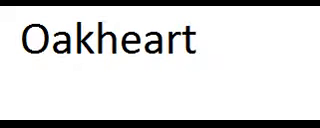
type("Brokenstar")
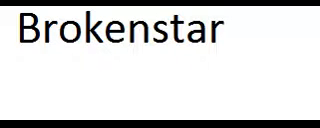
type("Crookedstar")
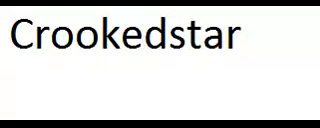